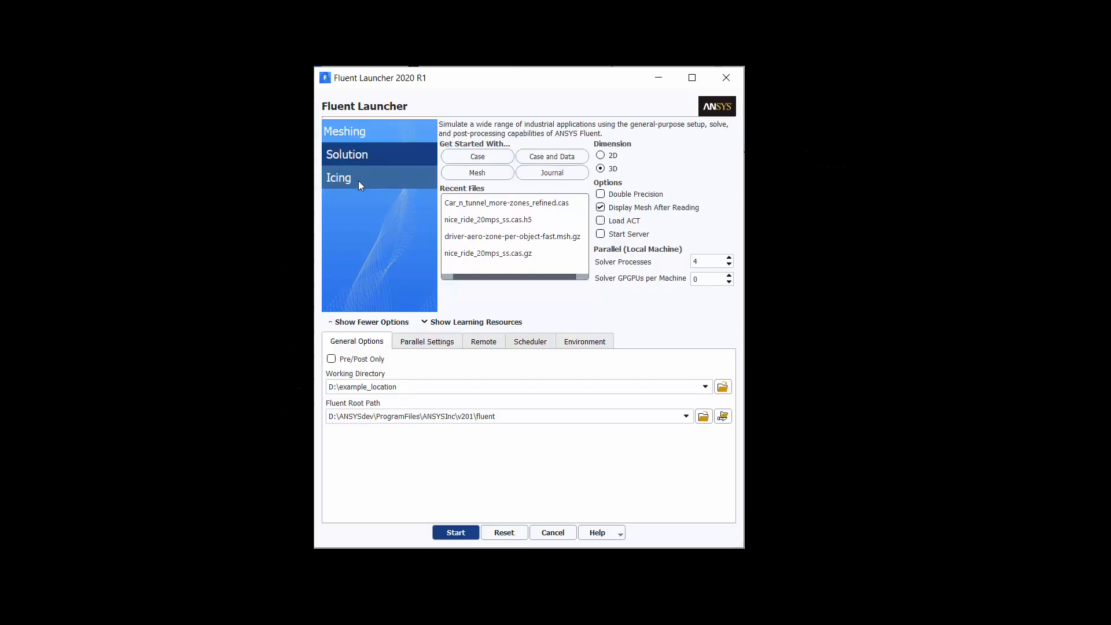
Select Car_n_tunnel_more-zones_refined.cas from the launcher's recent files
left_click(508, 203)
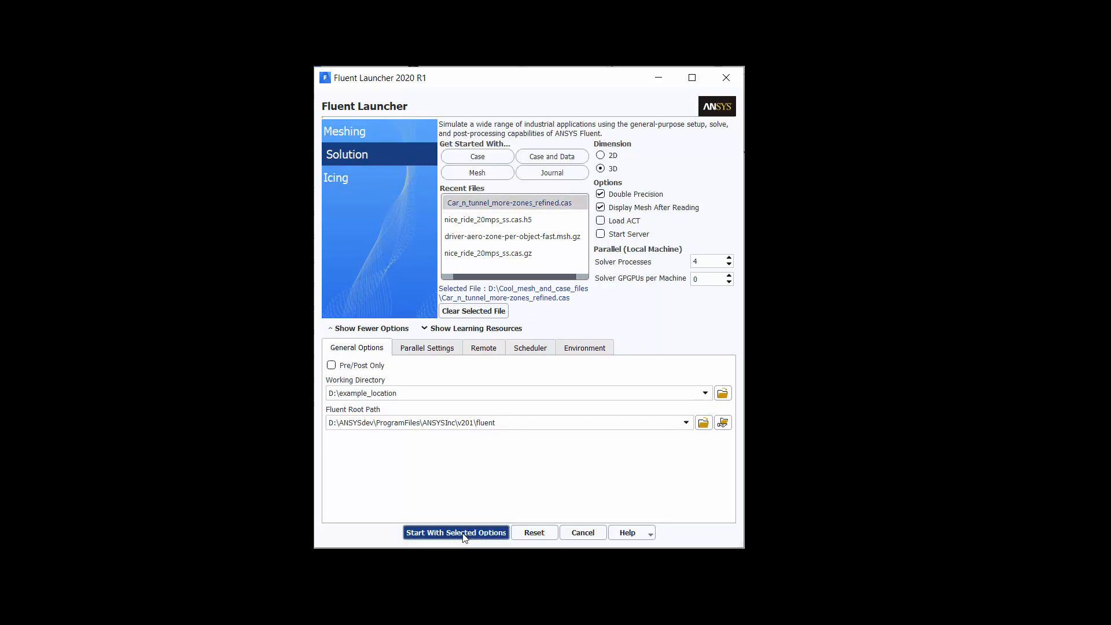
Launch Fluent and display only the car body, mirrors, underbody, wheels, inlet and outlet boundaries
left_click(456, 533)
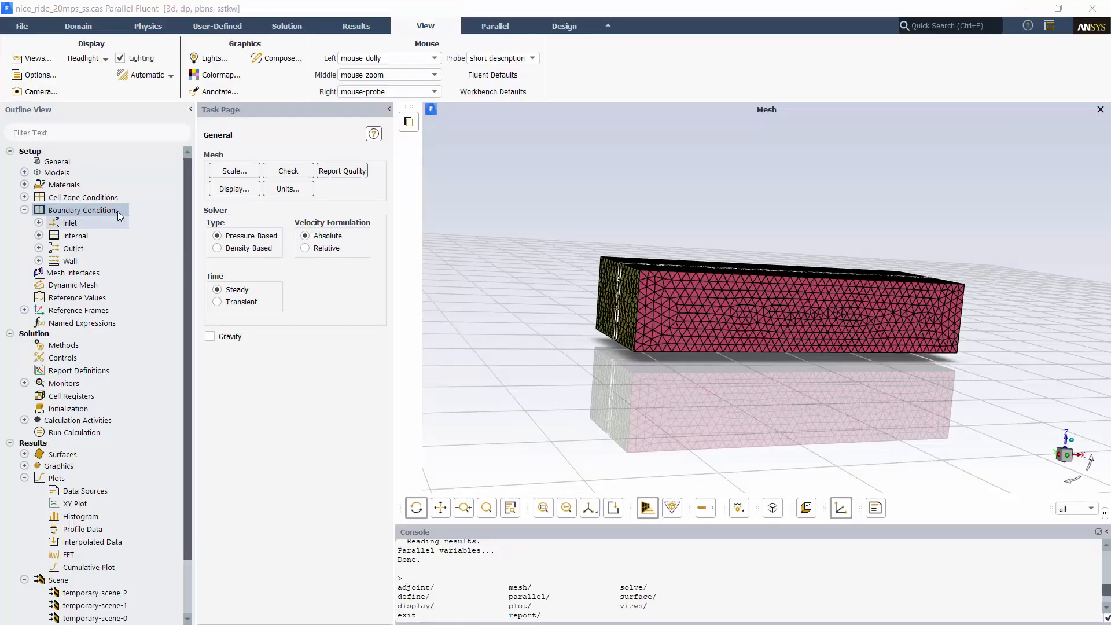
right_click(84, 210)
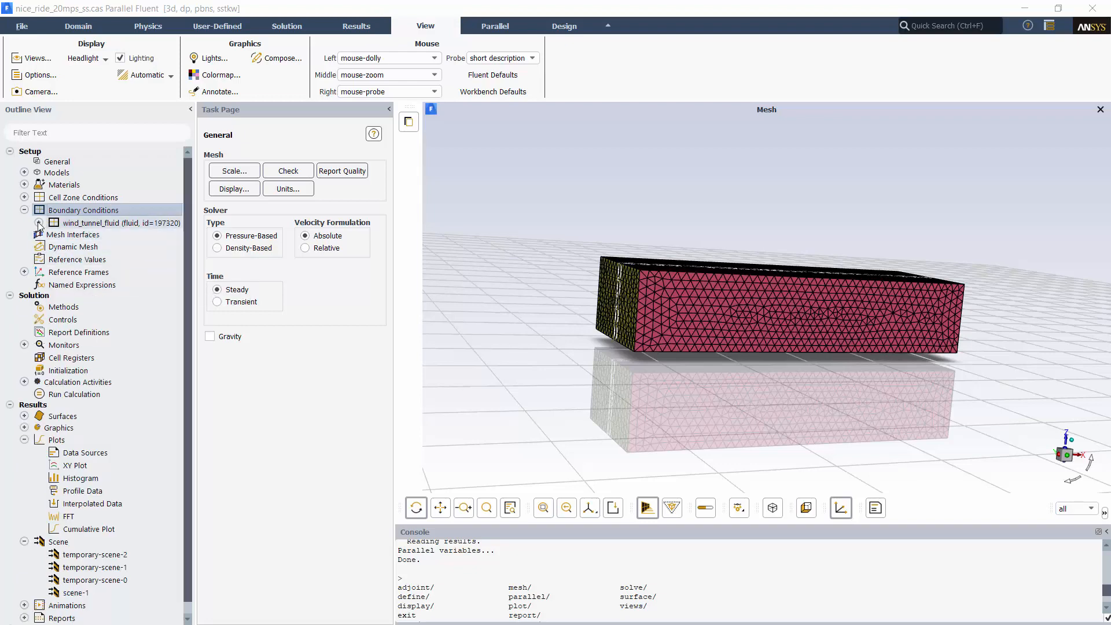
left_click(24, 209)
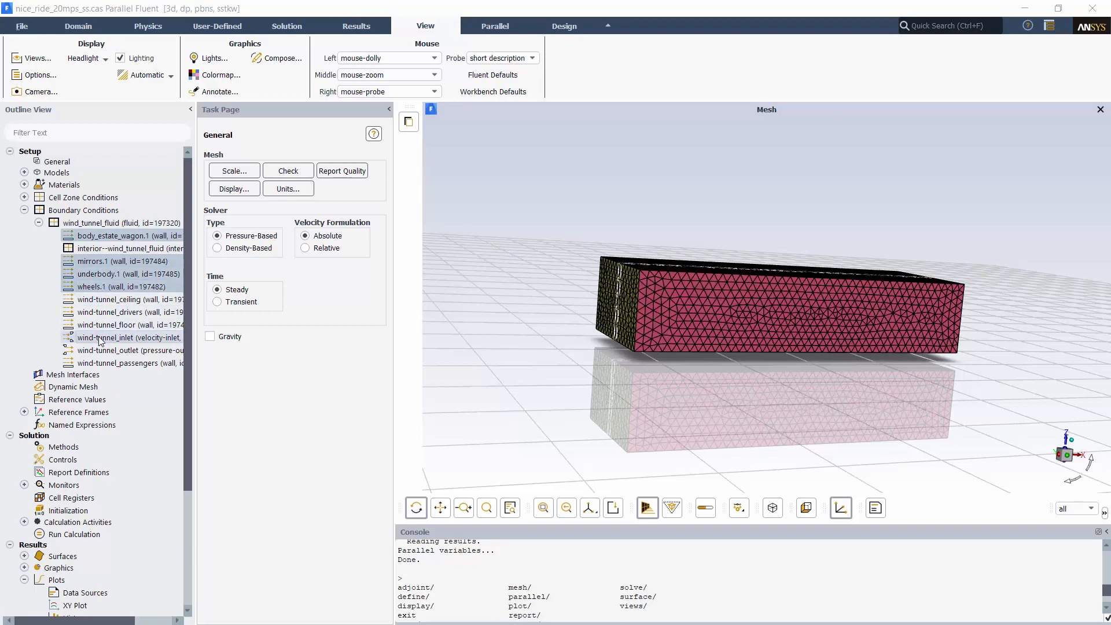
right_click(128, 337)
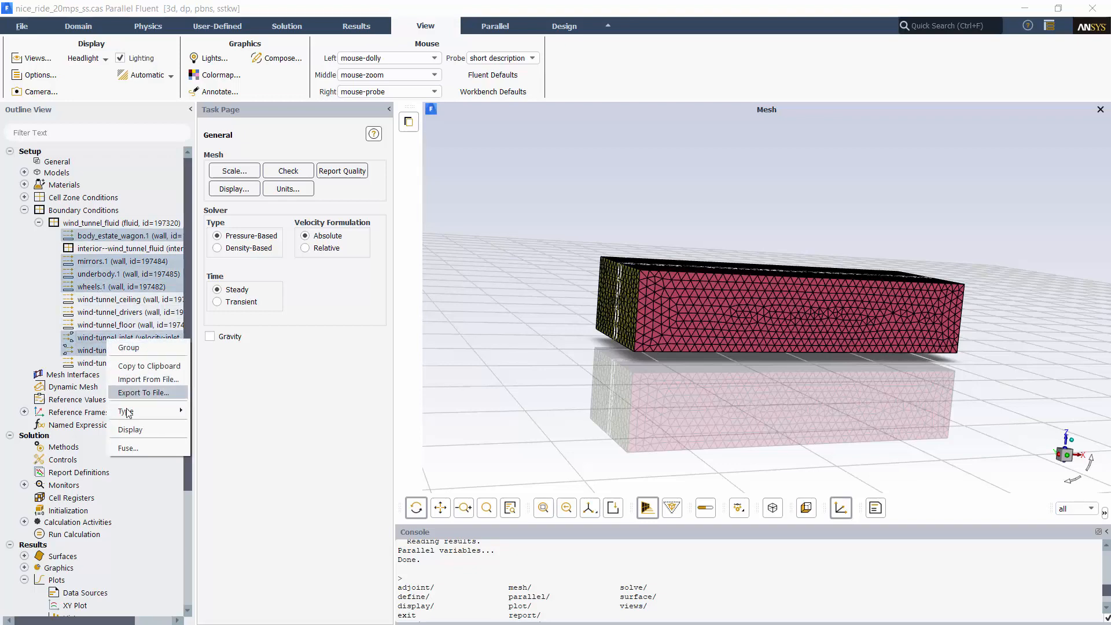
left_click(130, 430)
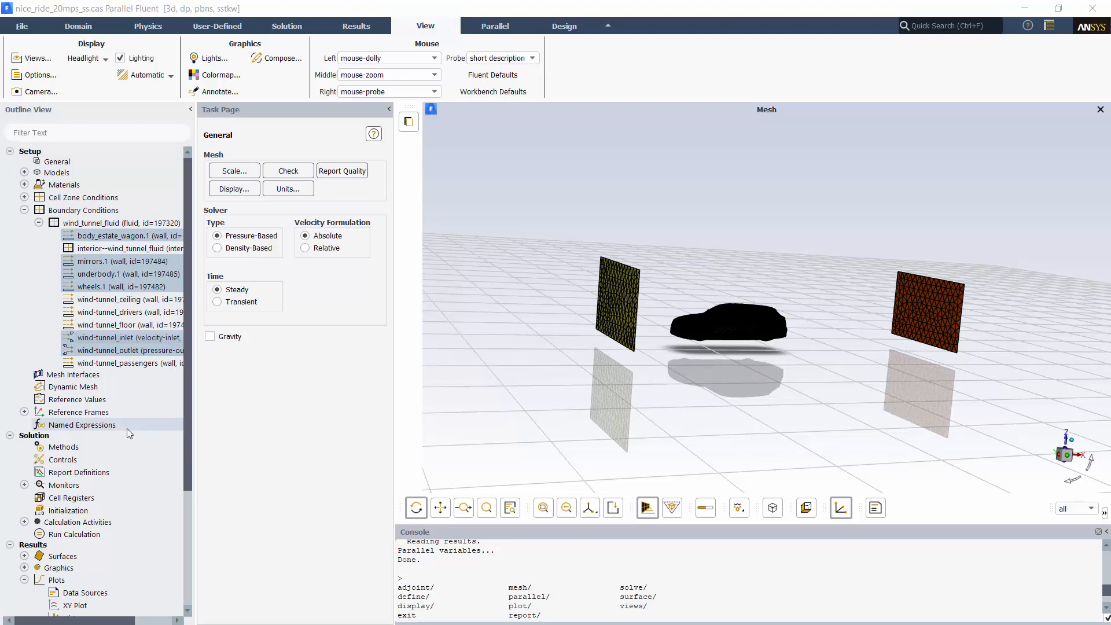
left_click(21, 26)
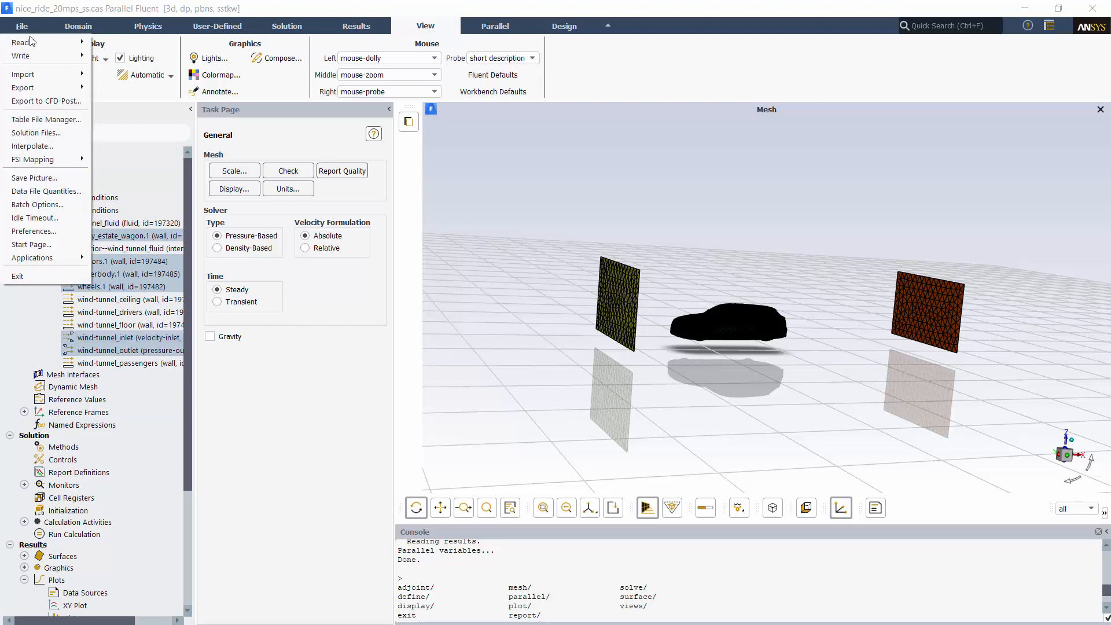
left_click(34, 231)
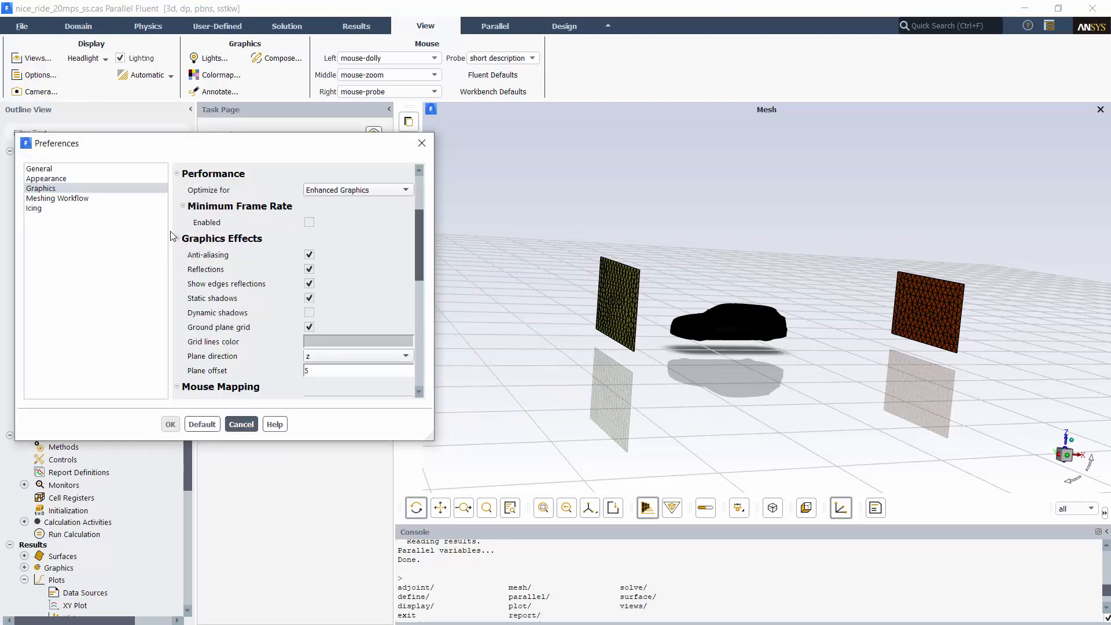
left_click(405, 190)
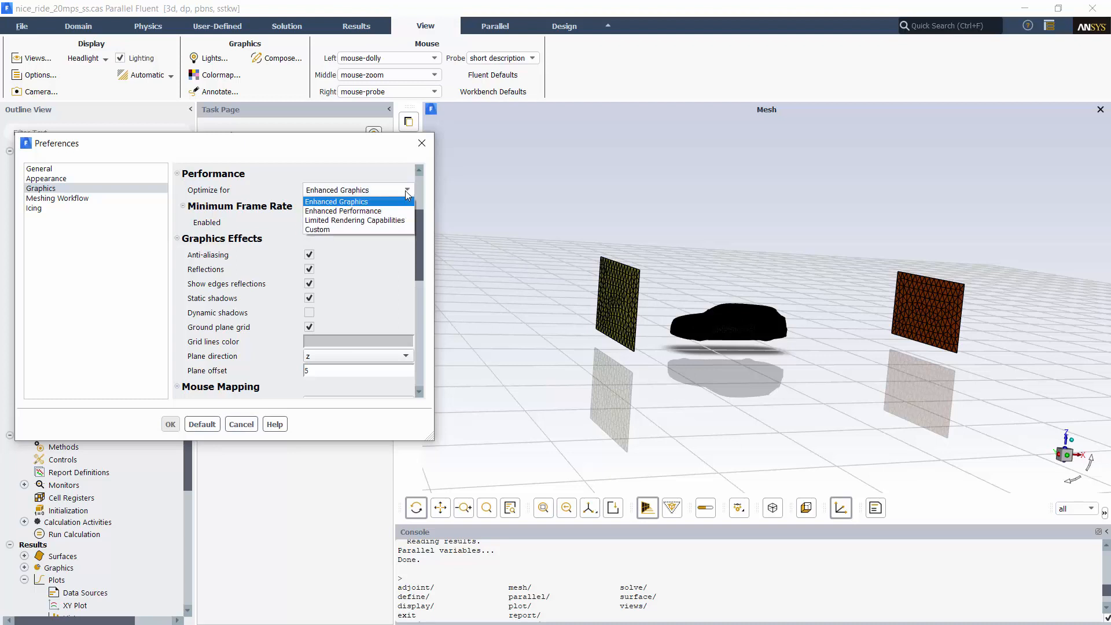
mouse_move(358, 211)
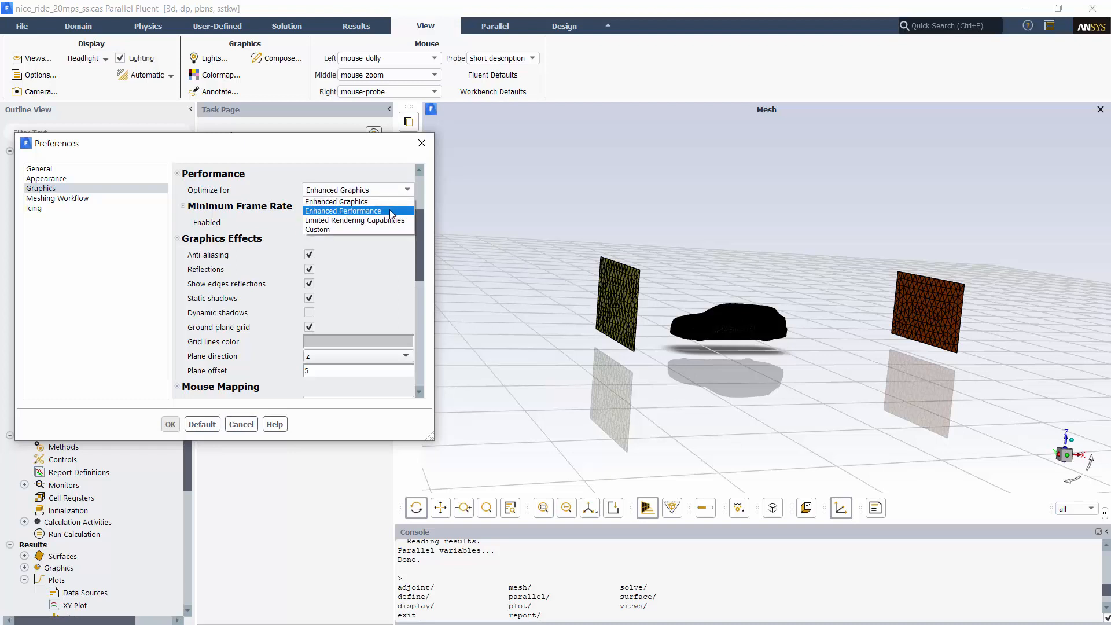
left_click(343, 211)
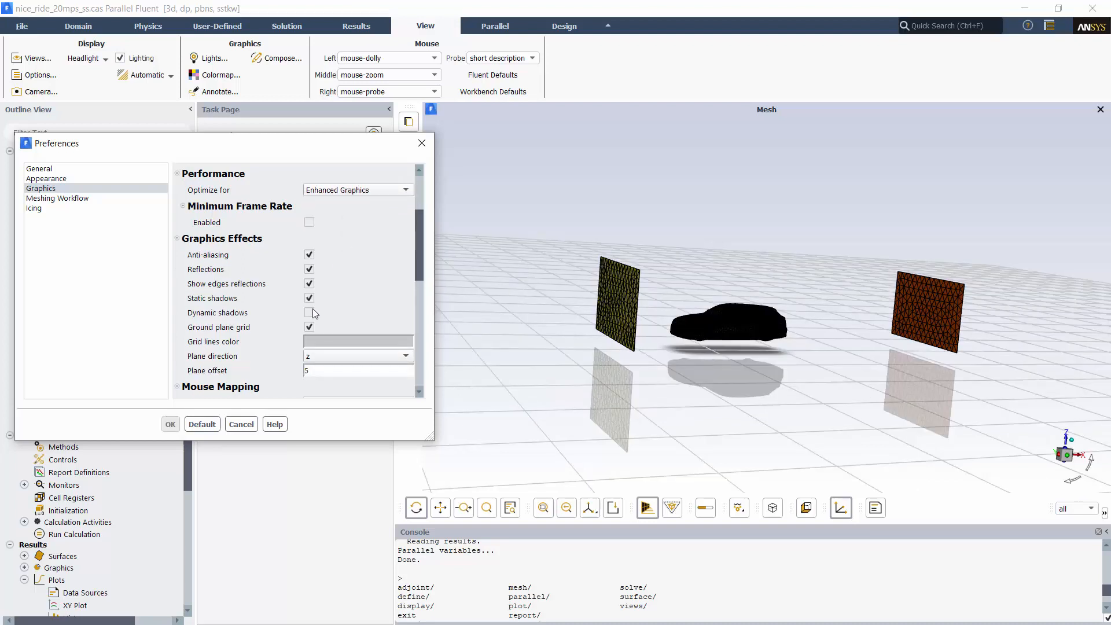
left_click(40, 169)
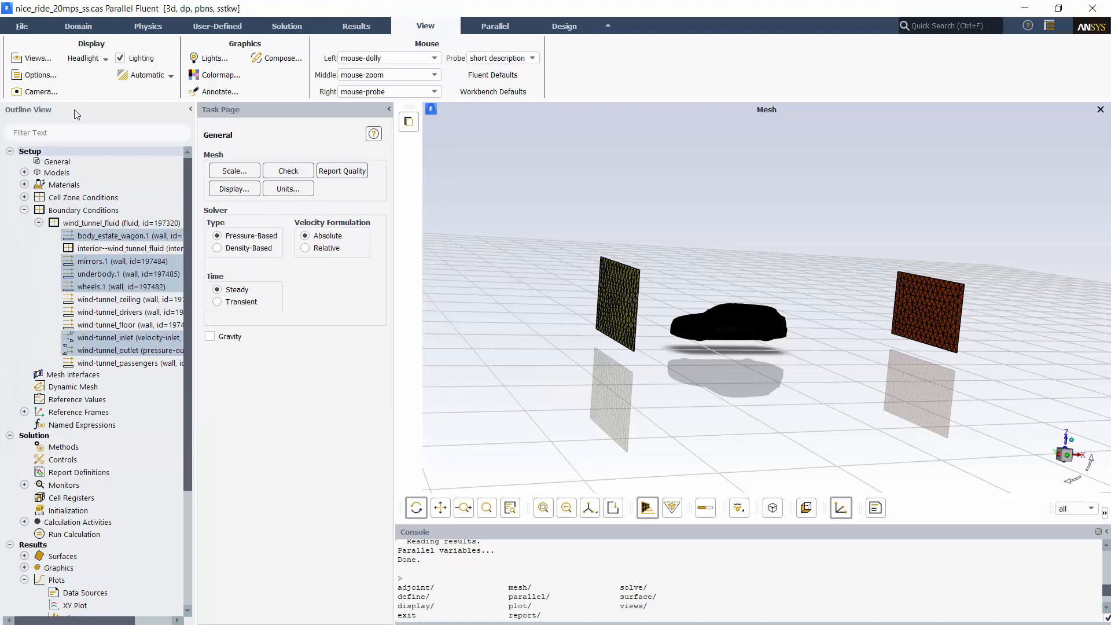
Hide the console, outline and task panels, and inspect the inlet settings without changes
left_click(22, 26)
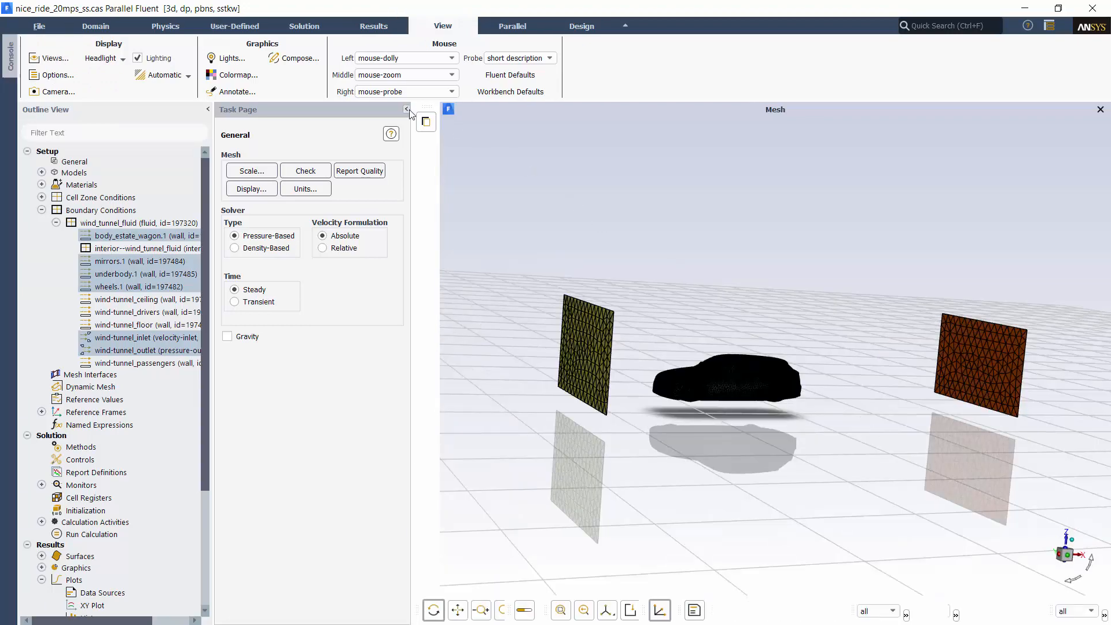
left_click(407, 109)
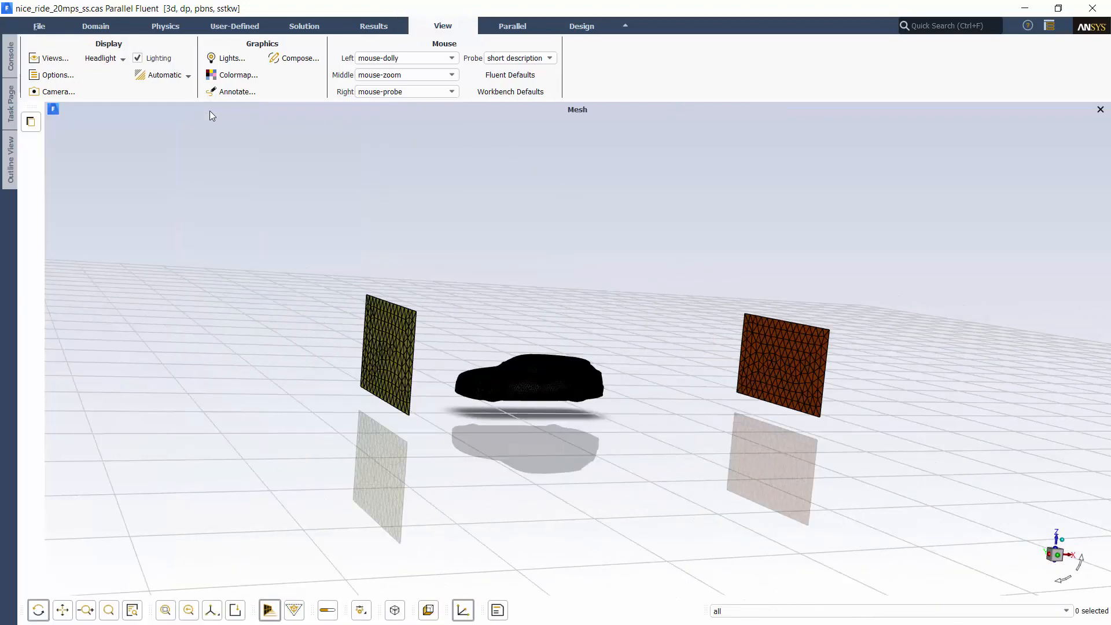
left_click(386, 354)
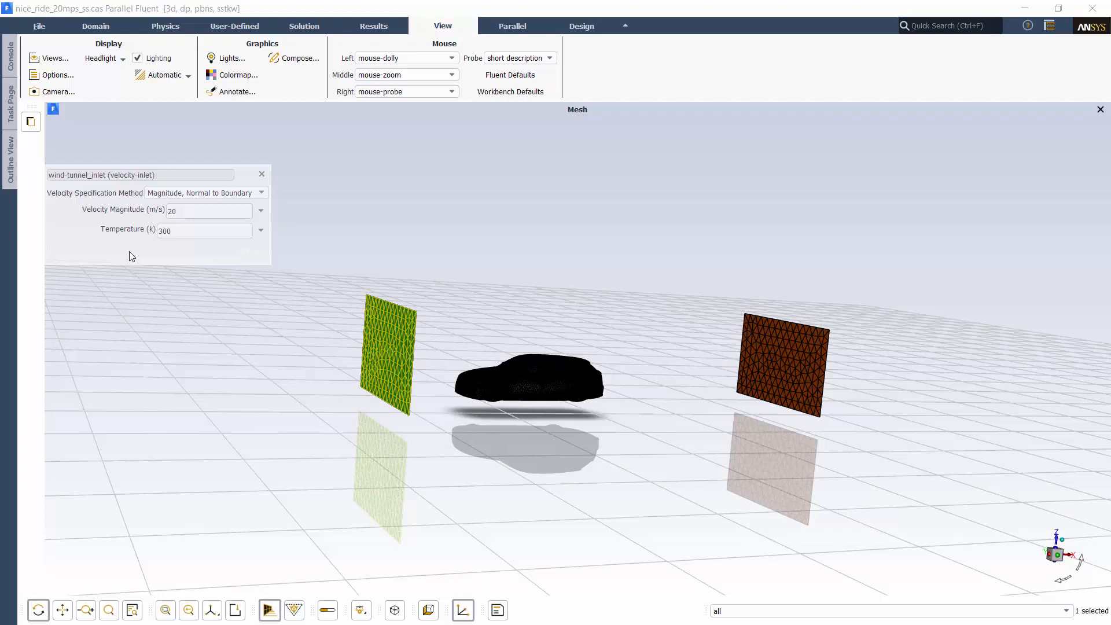
mouse_move(257, 249)
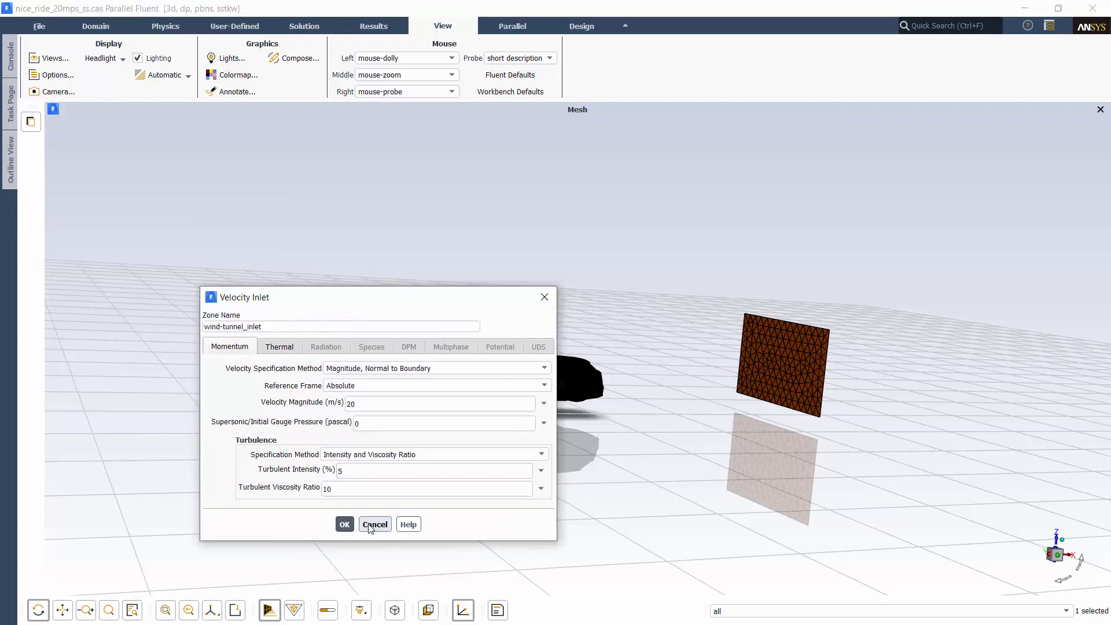
left_click(375, 525)
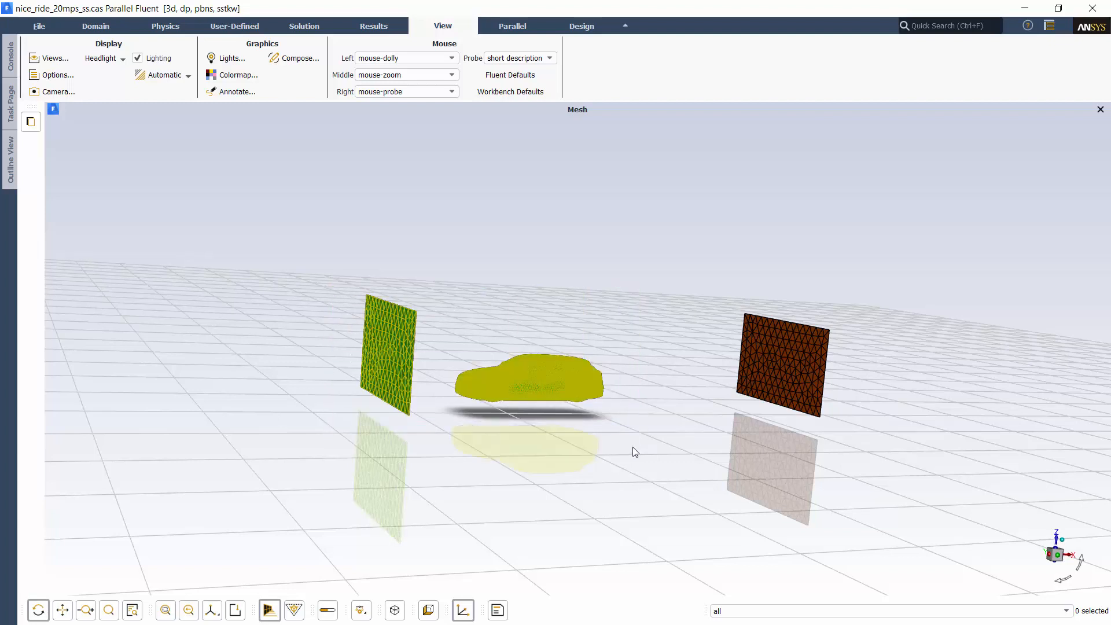
Colour the selected car surfaces by Static Pressure
left_click(559, 390)
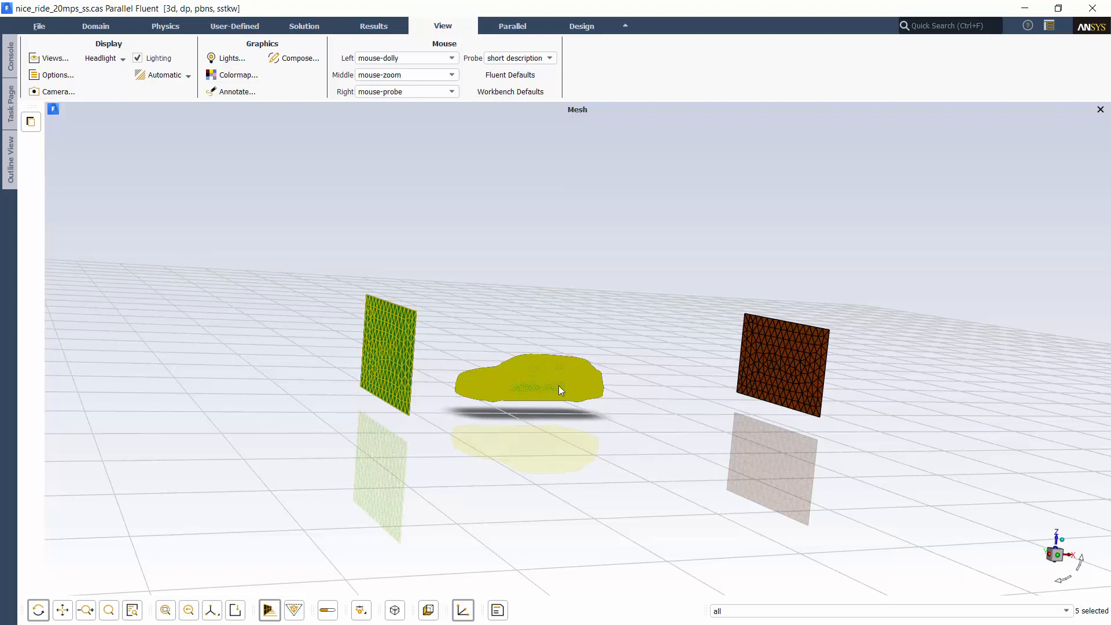
right_click(559, 391)
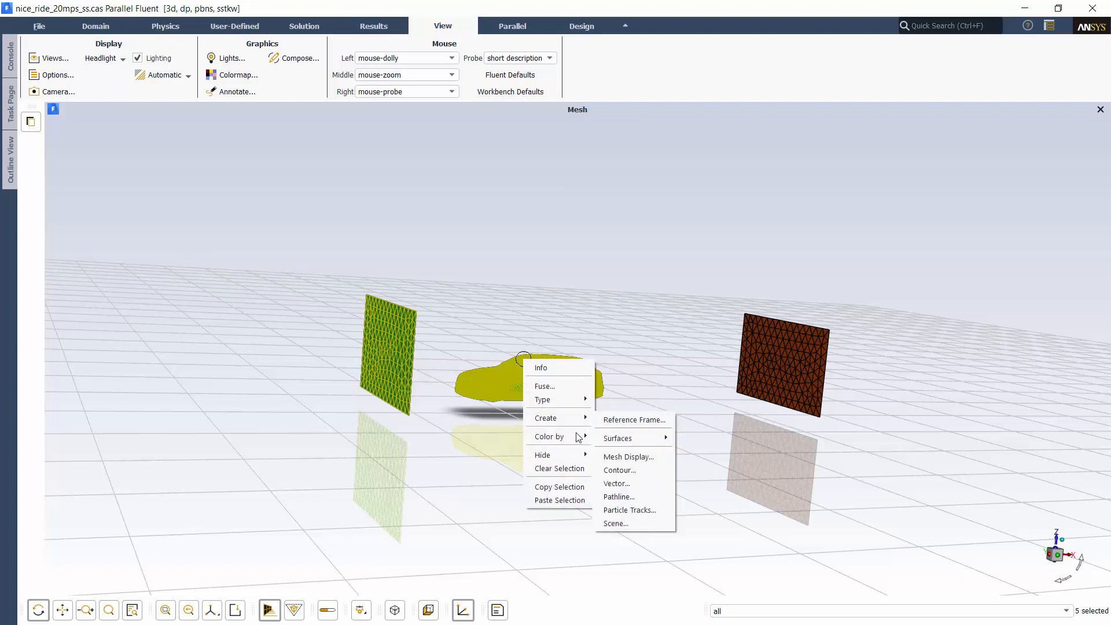
left_click(549, 436)
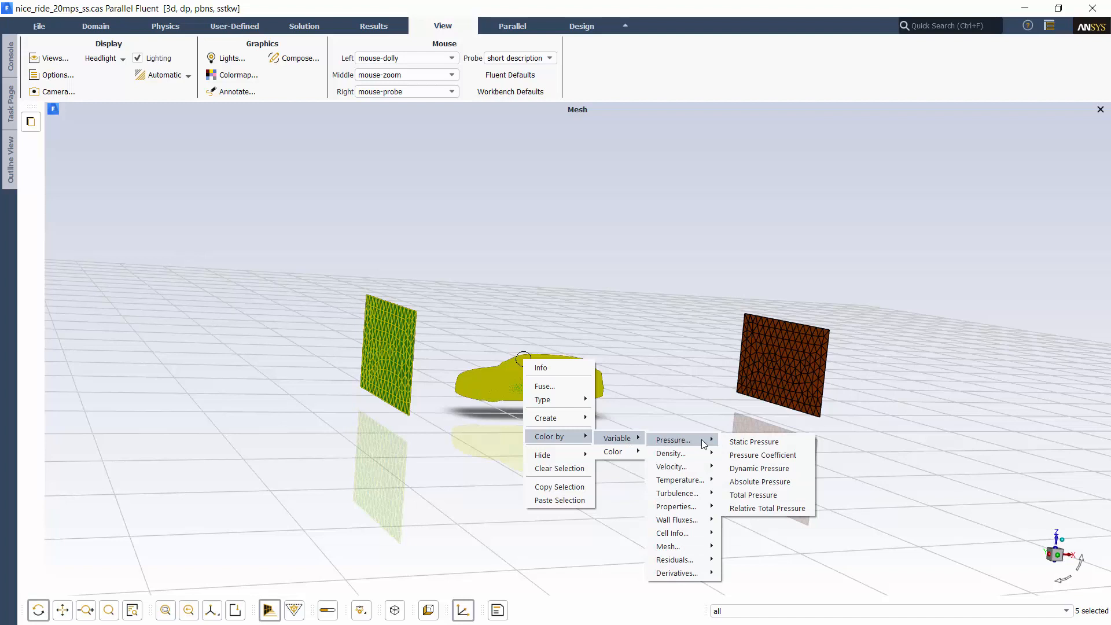
left_click(755, 442)
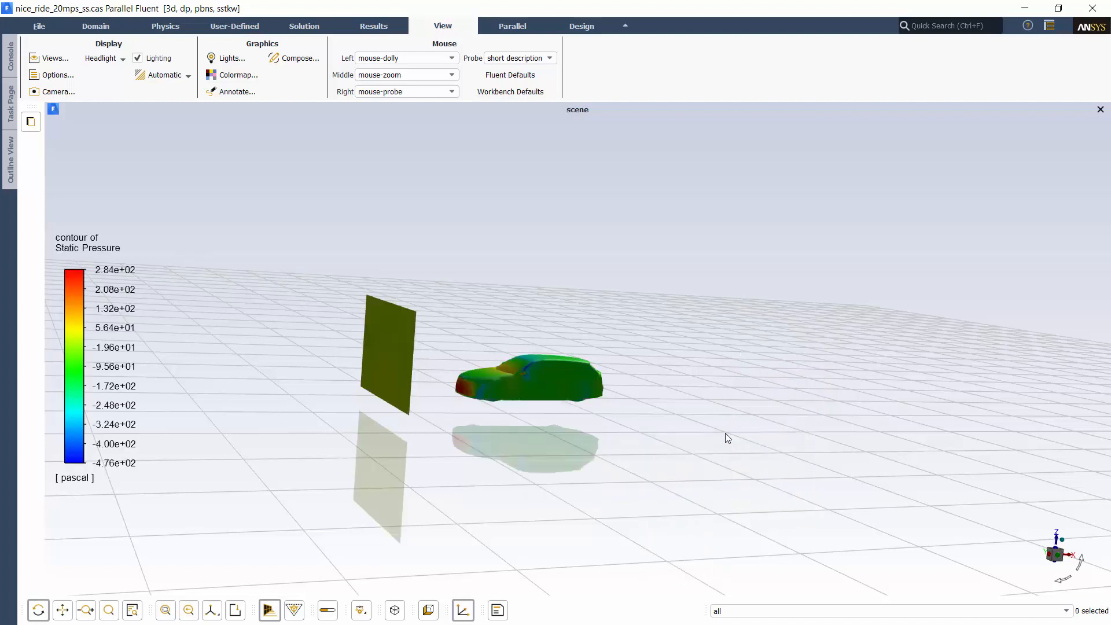
Preview a plane surface through the car, then close the dialog without creating it
right_click(726, 438)
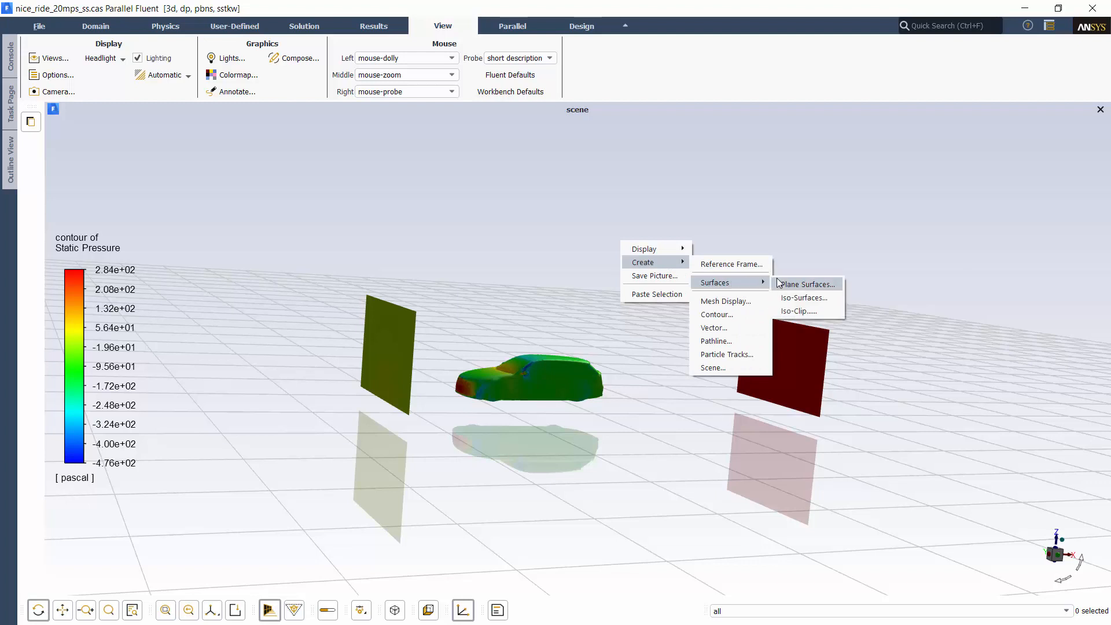
left_click(807, 284)
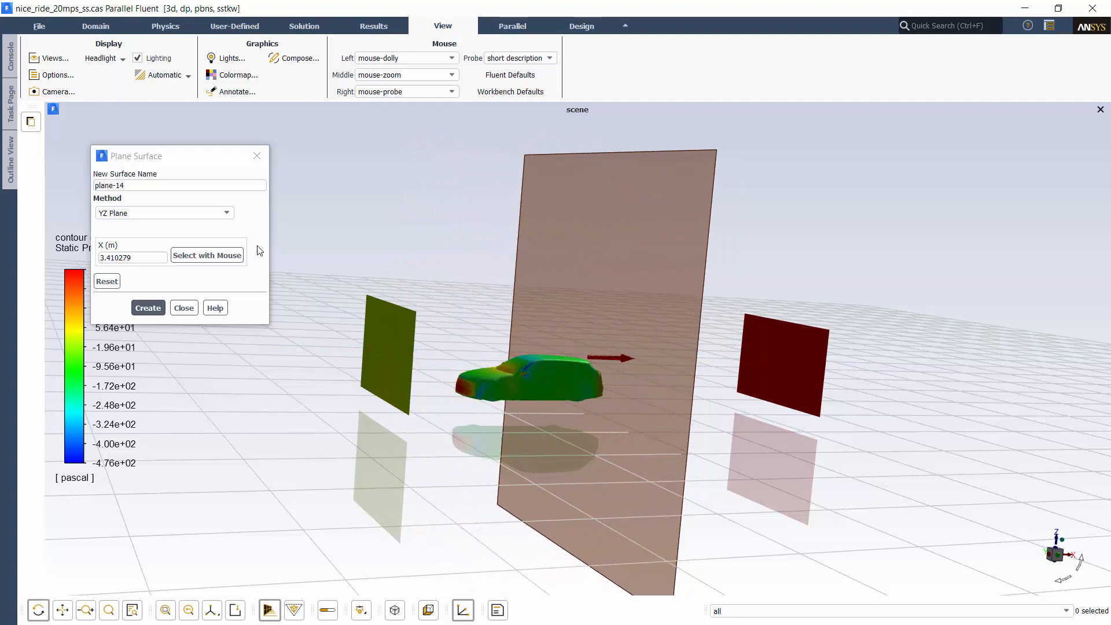
left_click(164, 213)
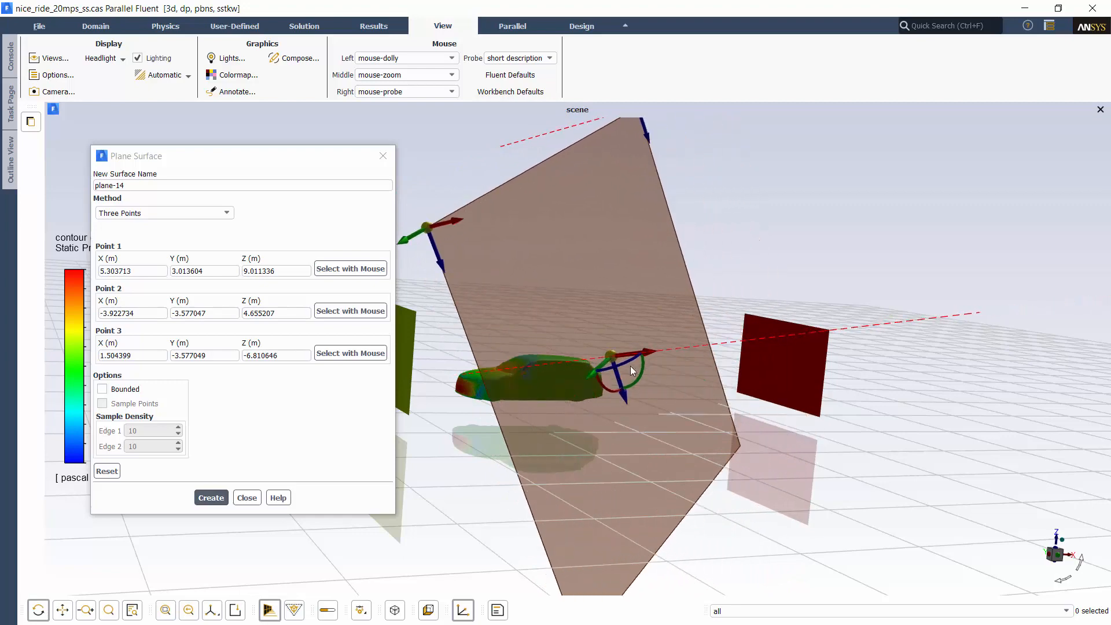
left_click(246, 497)
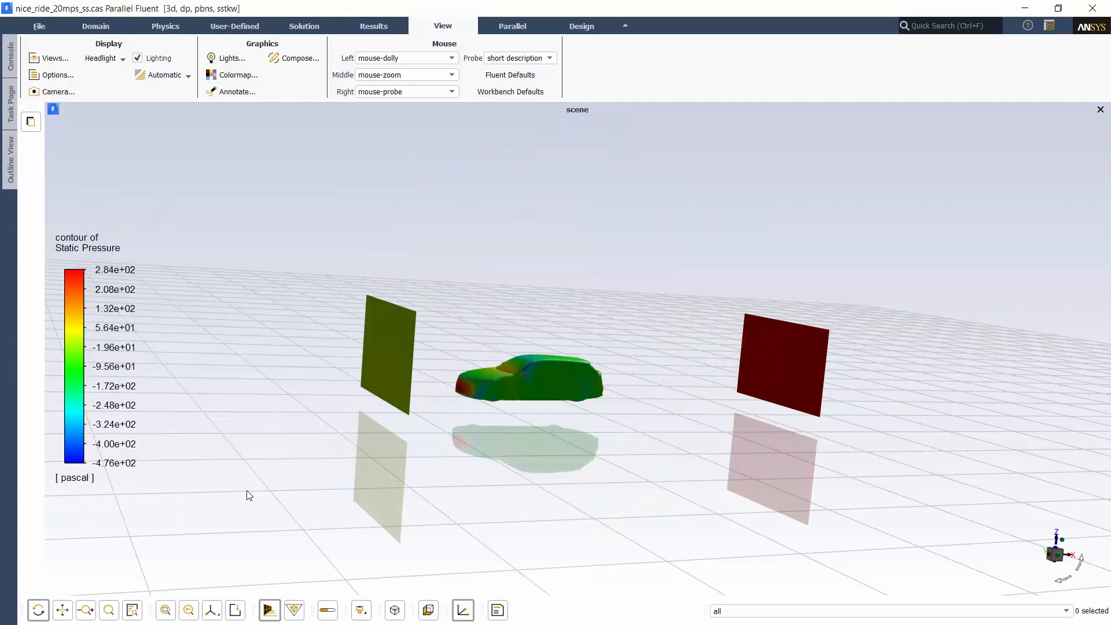
Restore the outline tree and task page, and dismiss the mirrors boundary context menu
left_click(10, 149)
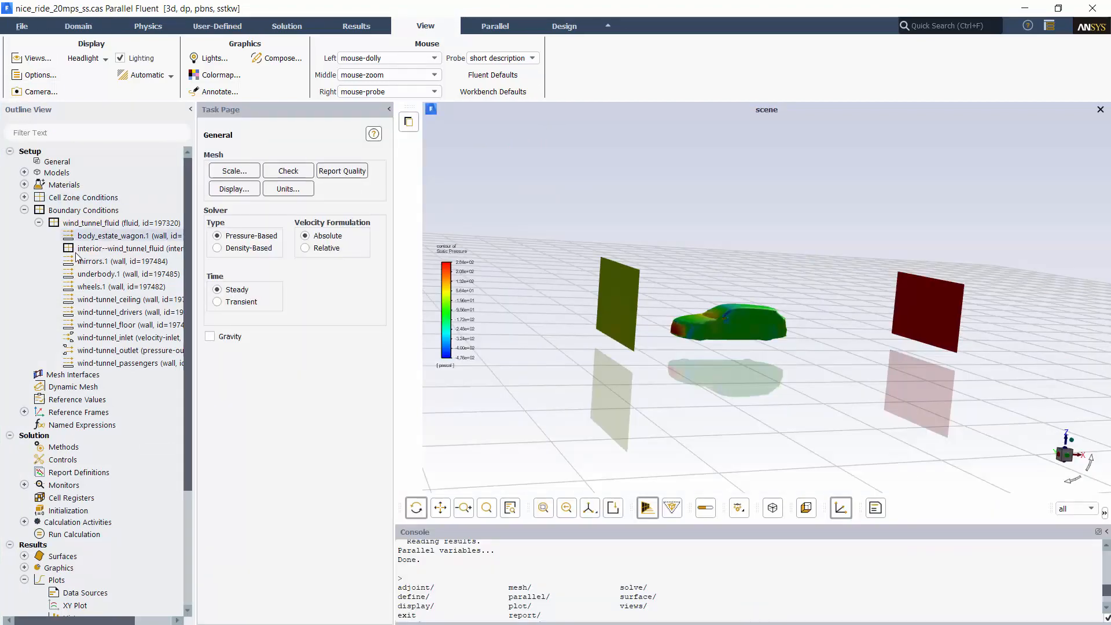
right_click(92, 261)
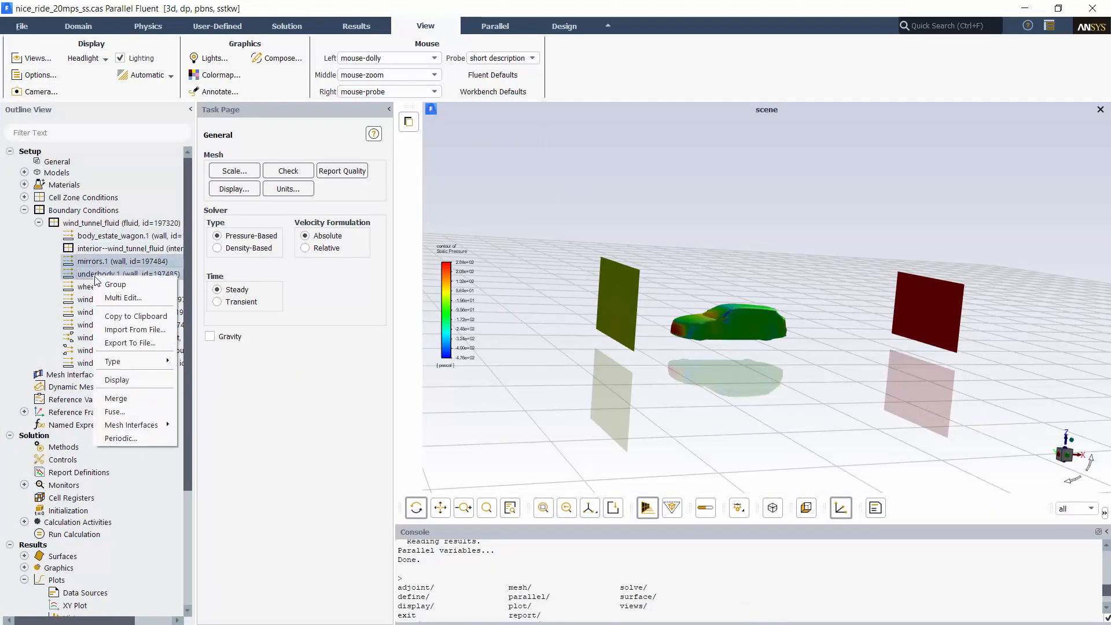
left_click(123, 297)
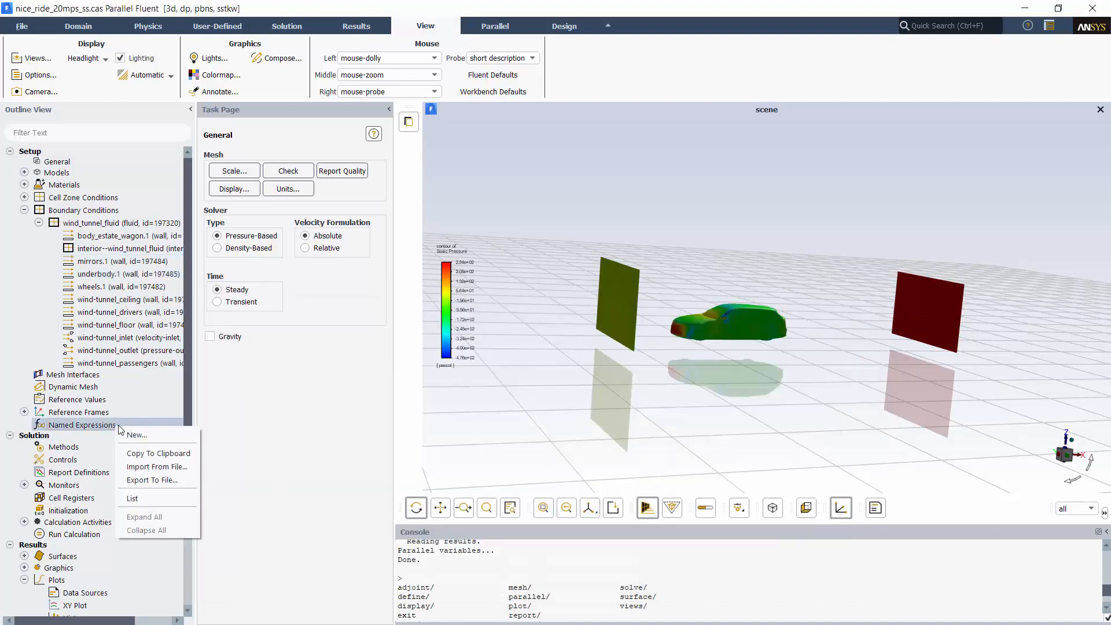
Create the named expression velocity2 defined as 2*velocity1
left_click(136, 436)
type("velocity")
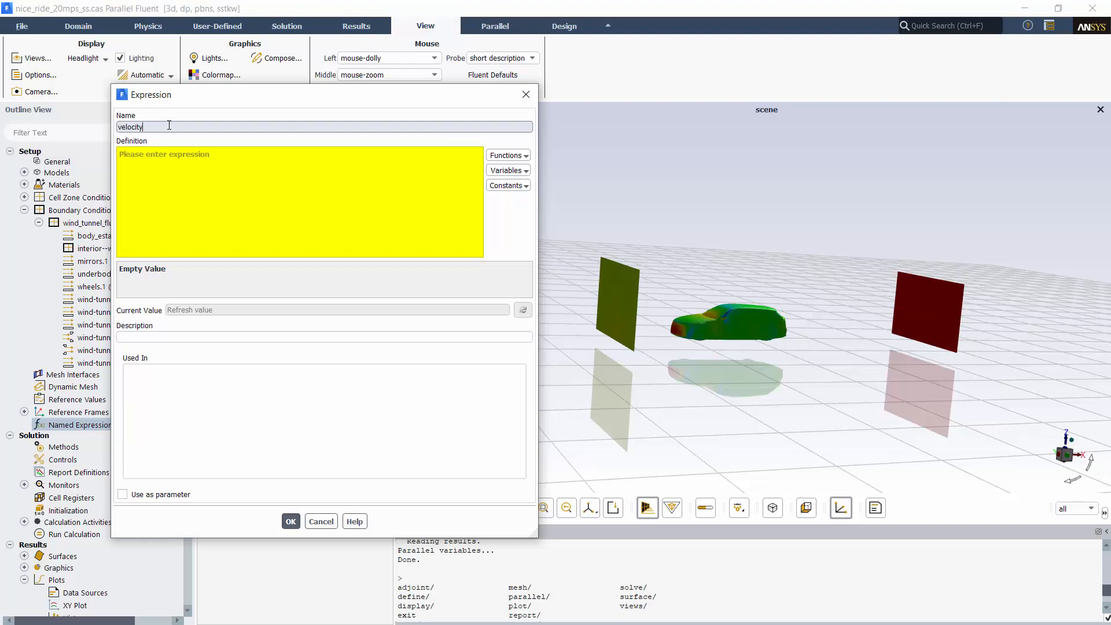
type("2")
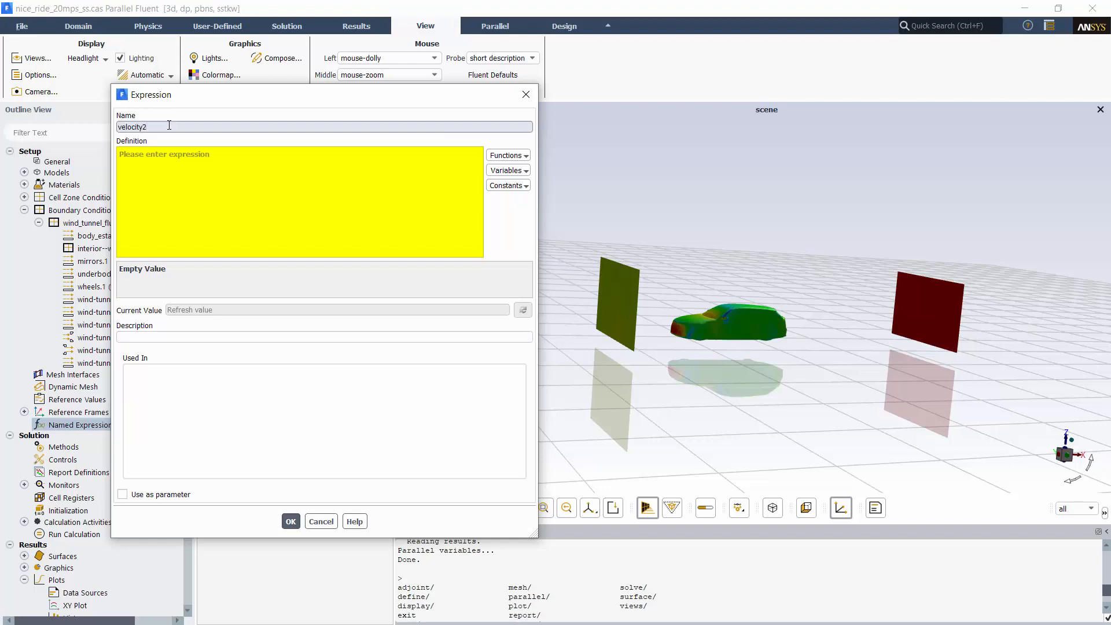
type("2")
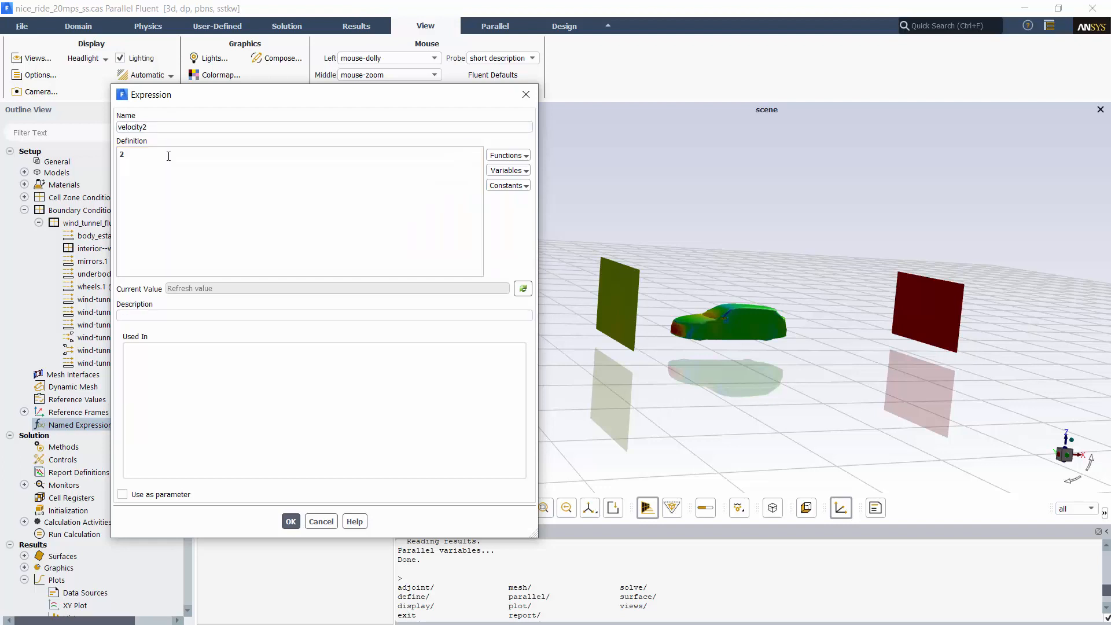
type("*velocity")
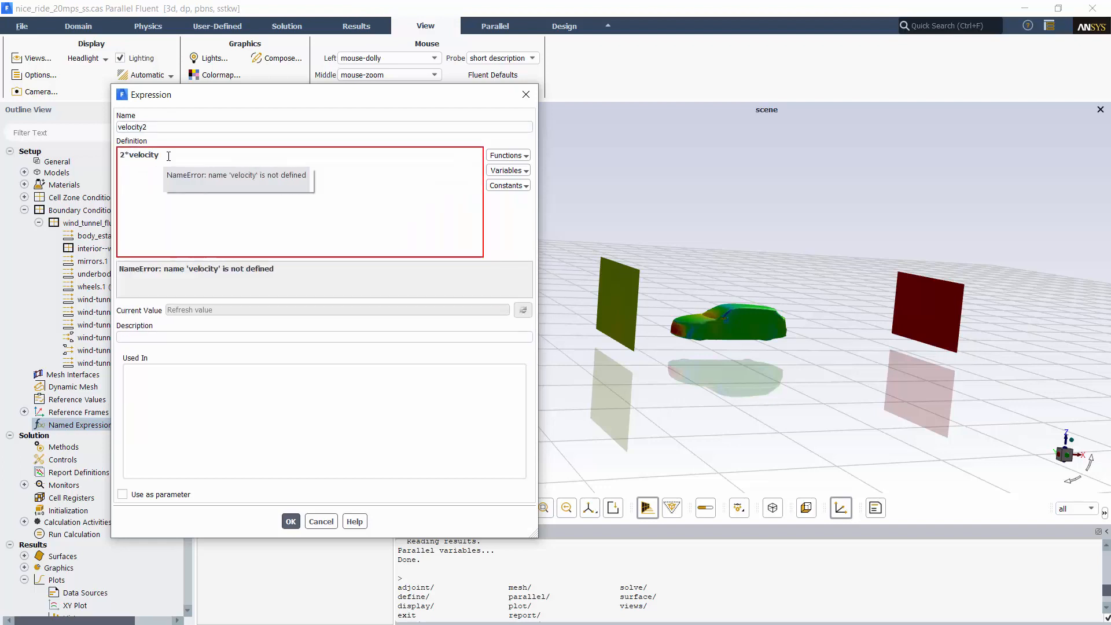
type("1")
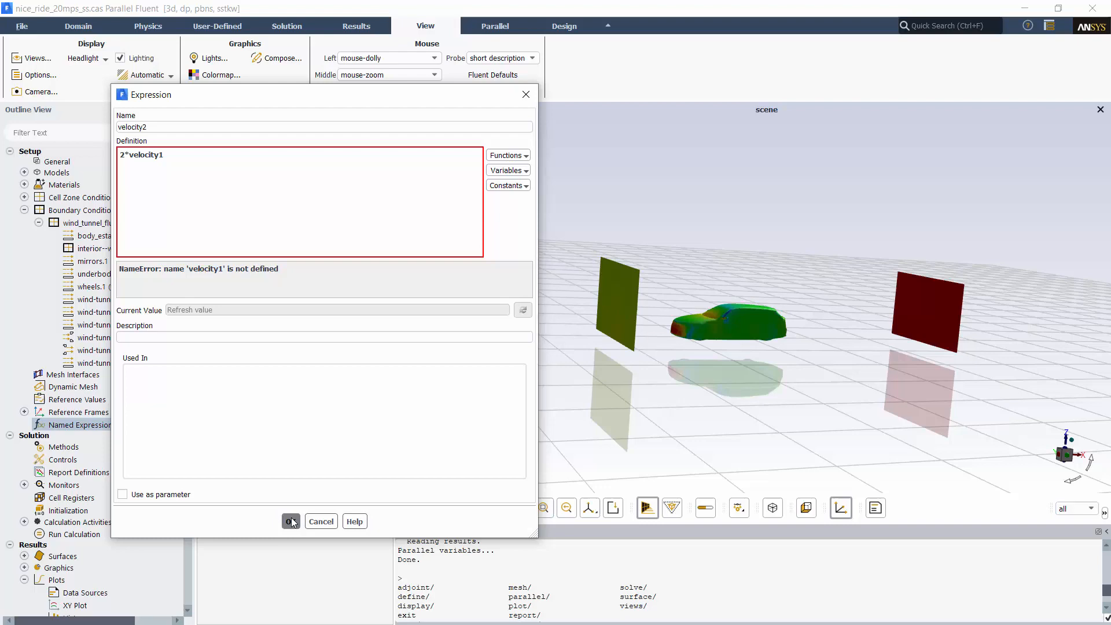
left_click(291, 521)
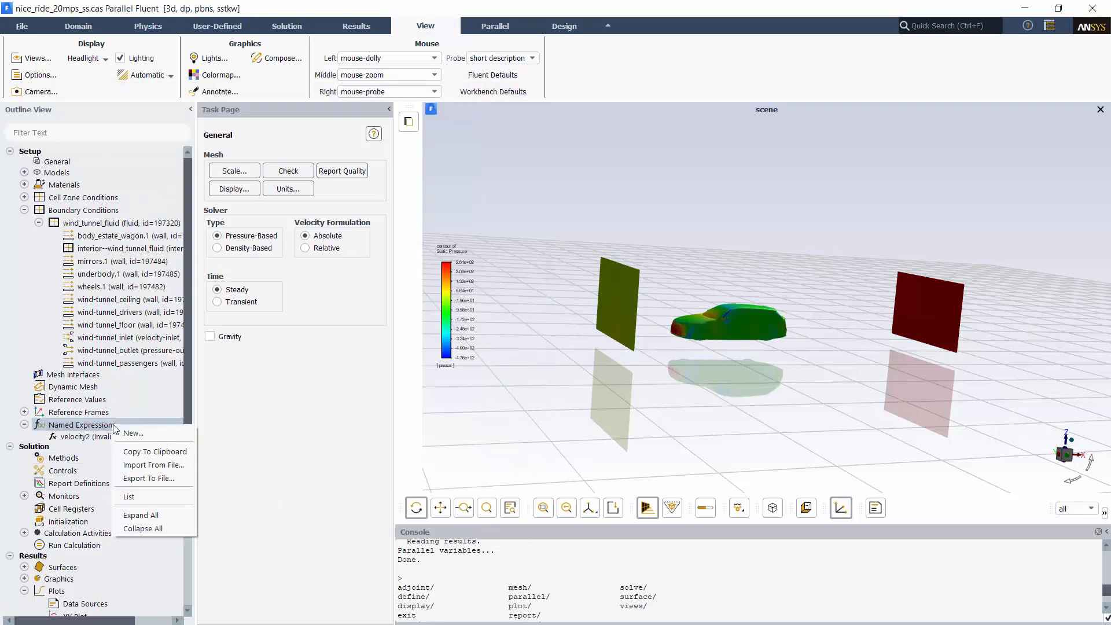
Create velocity1 = 10, then compute velocity2 to get 20
left_click(132, 433)
type("10")
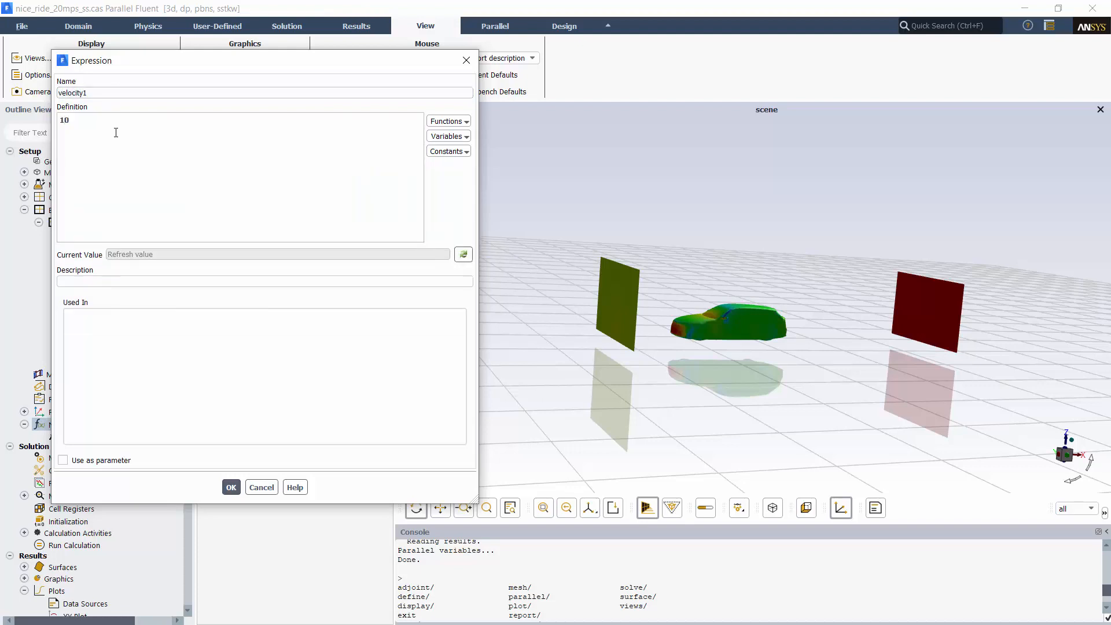
left_click(463, 254)
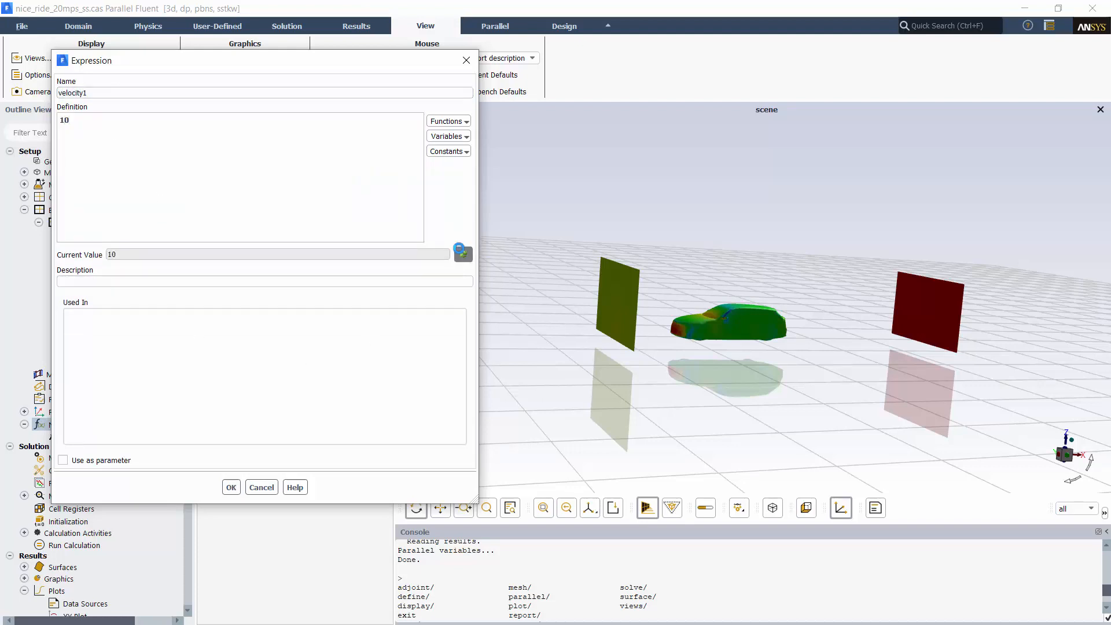
left_click(230, 487)
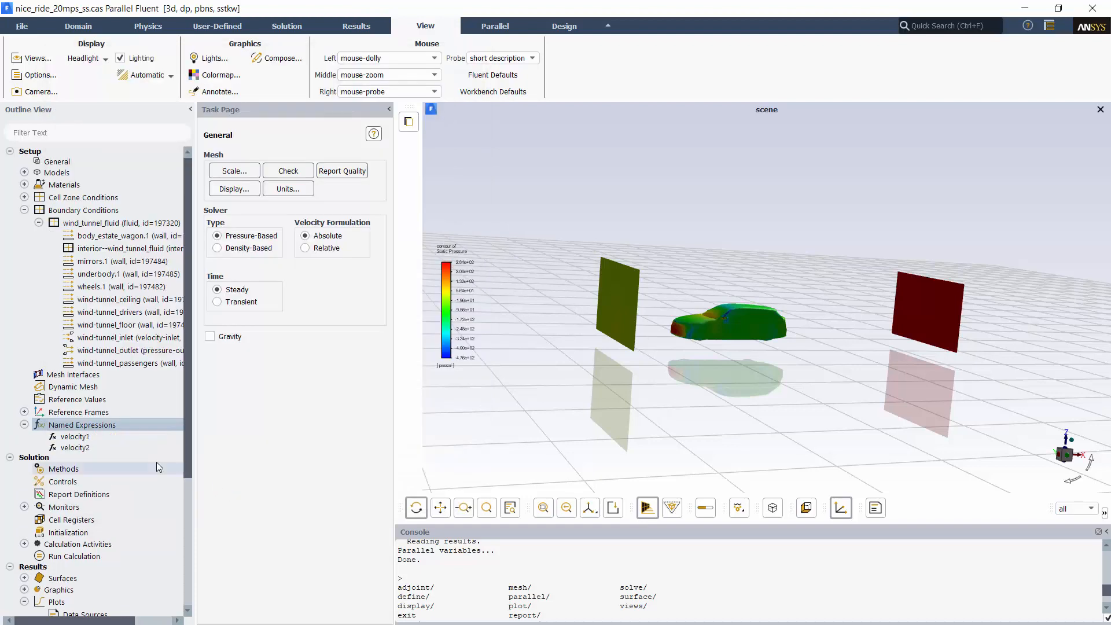
right_click(75, 448)
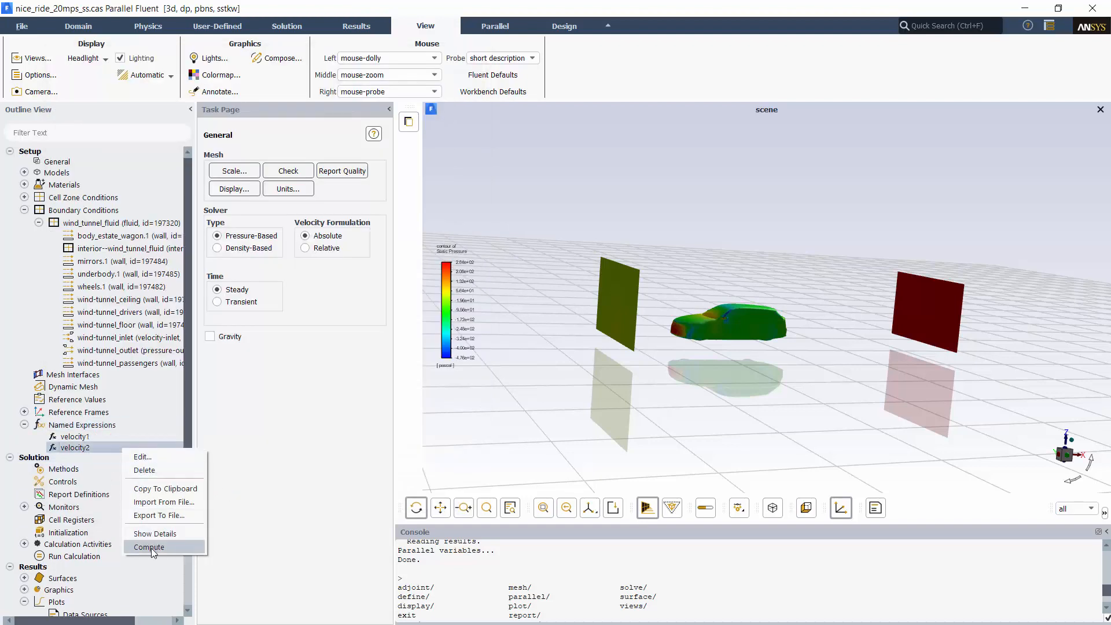
left_click(149, 547)
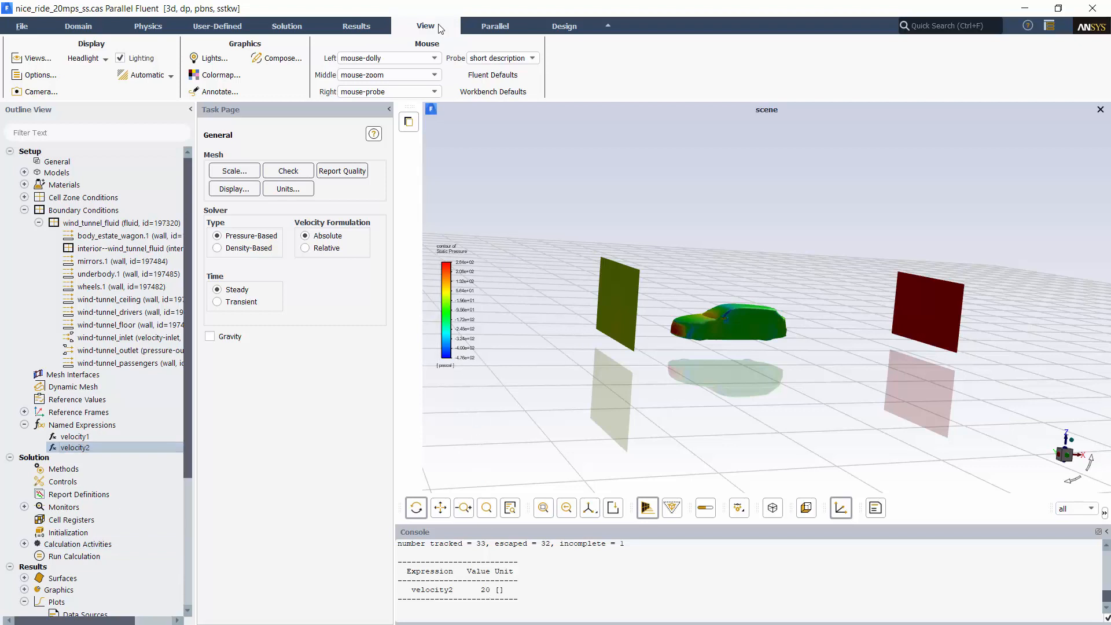
Check the shading and headlight options, then display scene-1 with pathlines and pressure contours
left_click(170, 74)
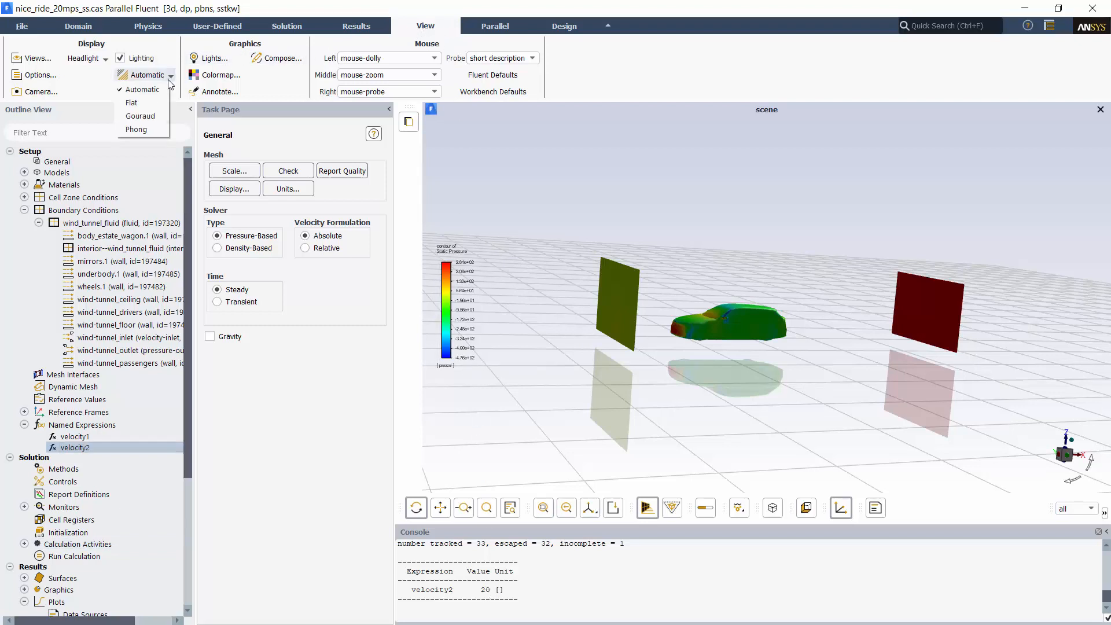
left_click(105, 58)
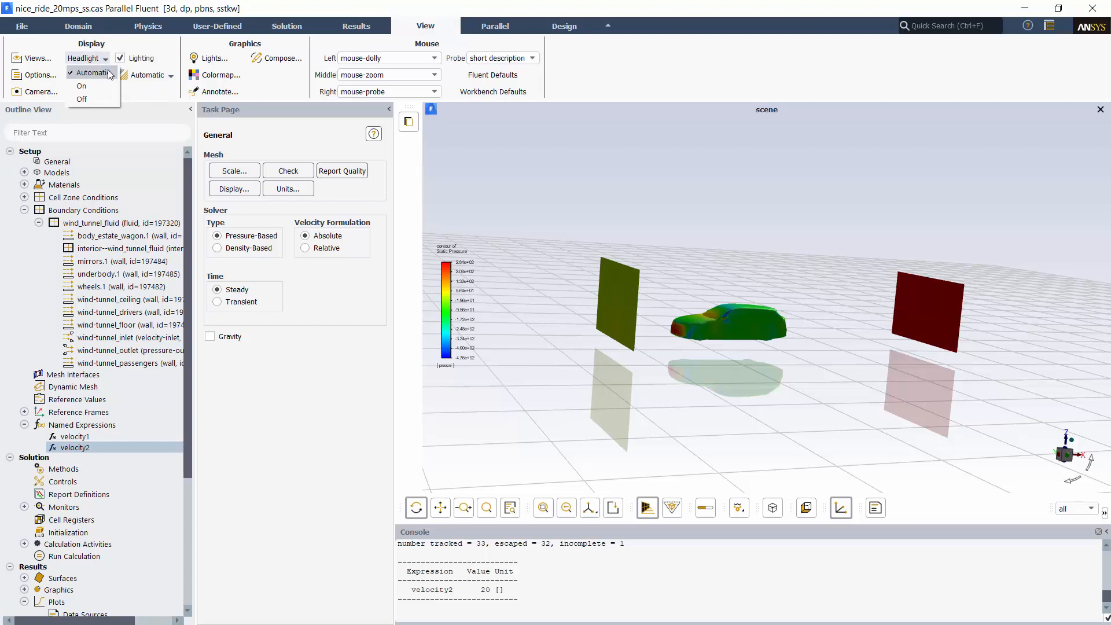
right_click(675, 223)
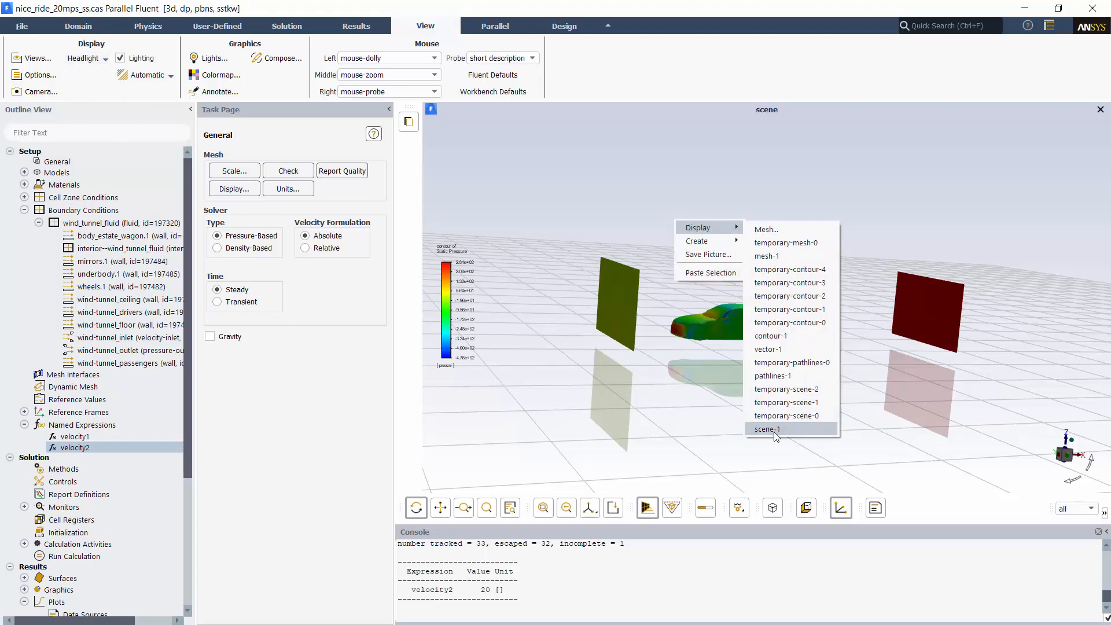
left_click(767, 429)
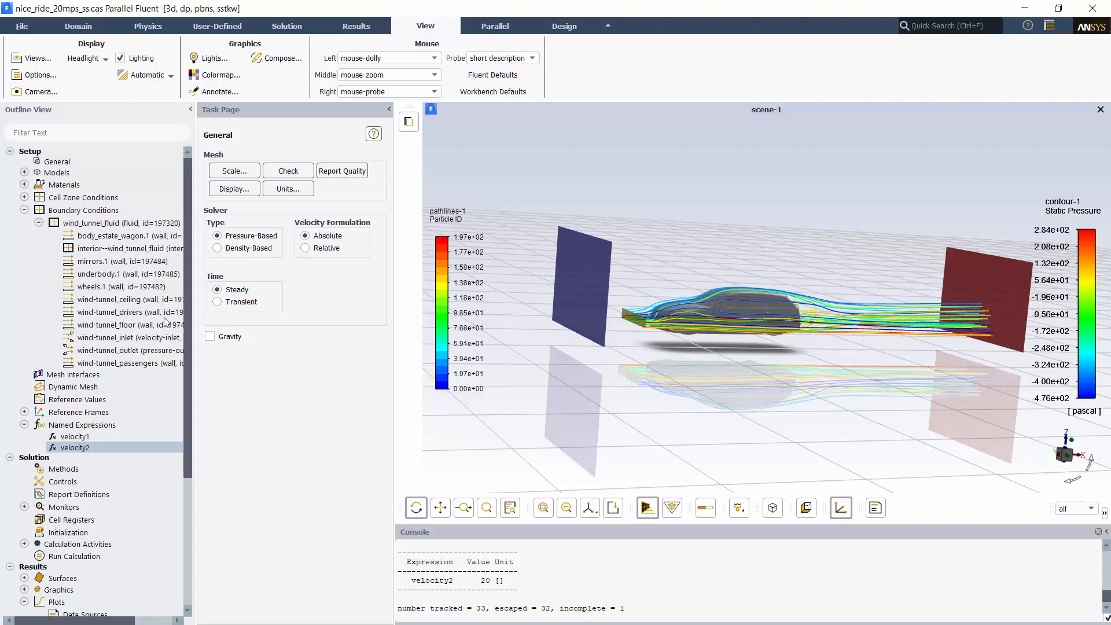
scroll("down", 3)
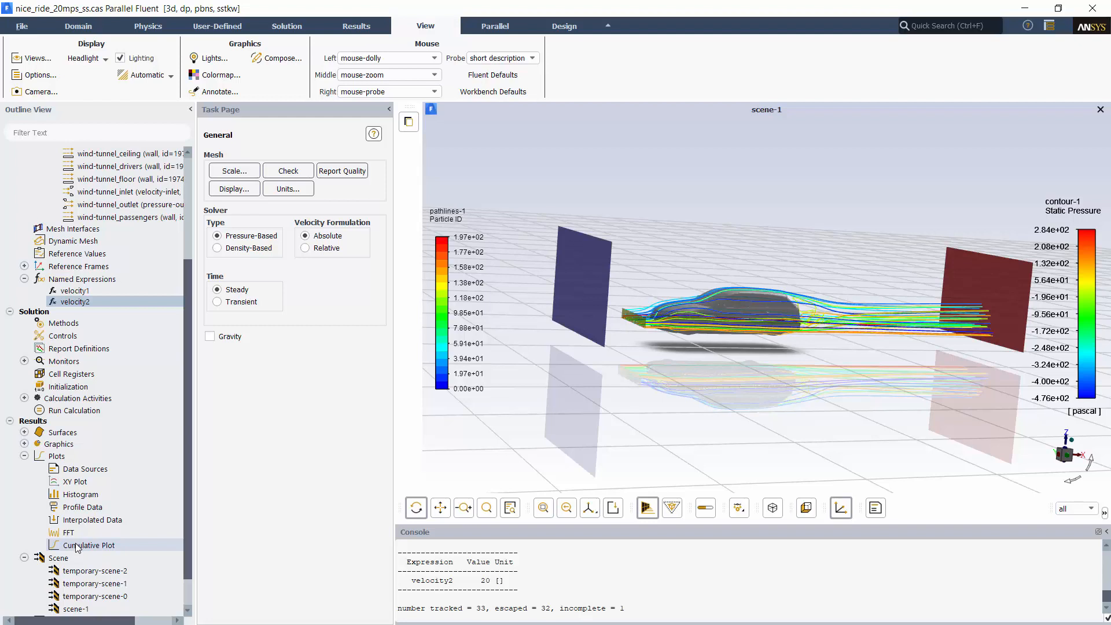
Open Cumulative Plot and draw the force coefficient versus x-distance for the wall zones
double_click(90, 545)
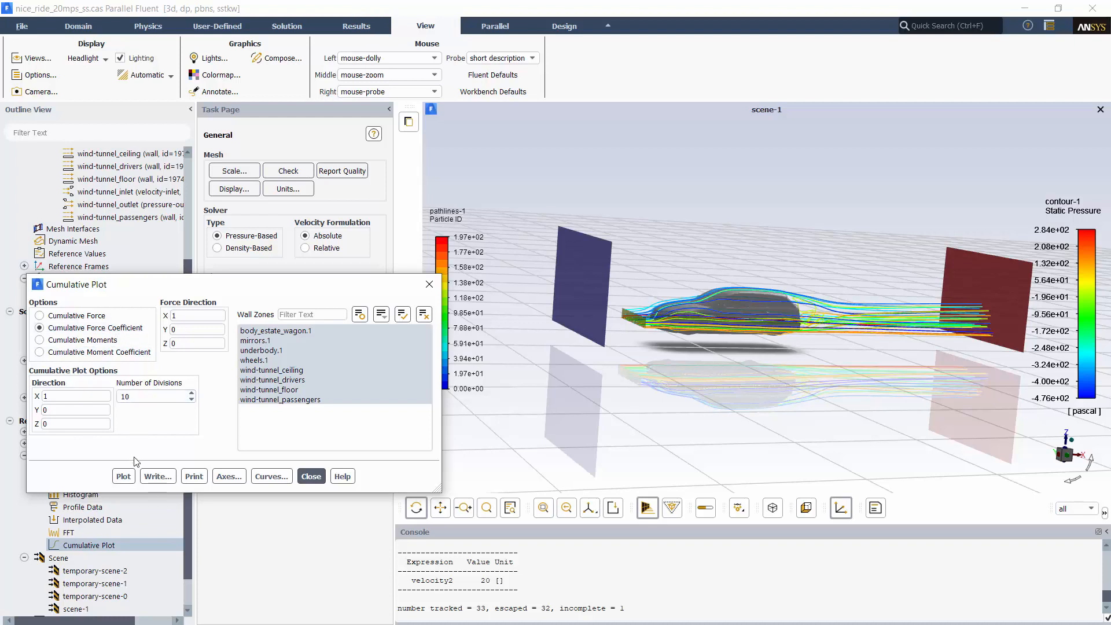
left_click(123, 476)
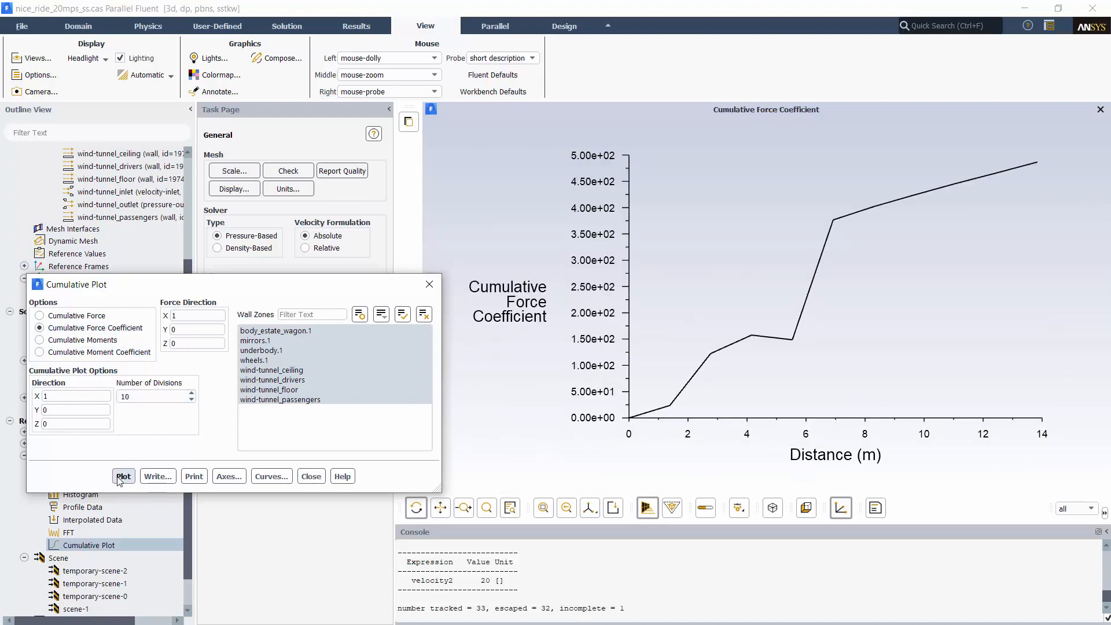